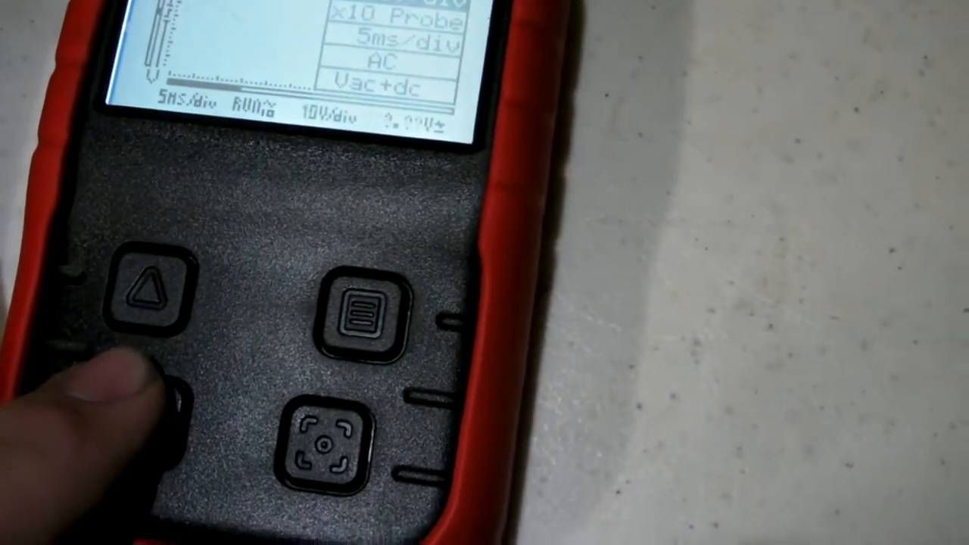
- Lower the V/div setting from 10V to 5V per division with the down arrow
left_click(356, 330)
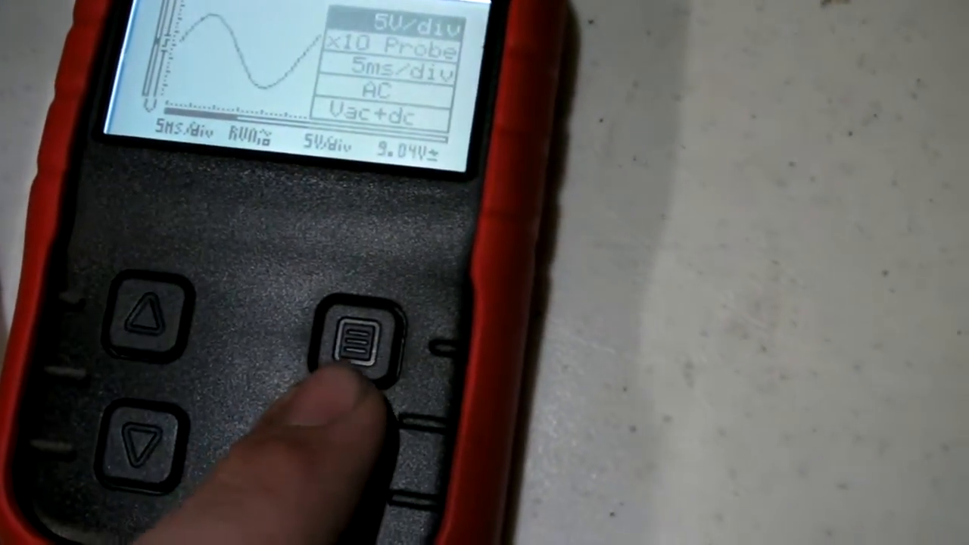